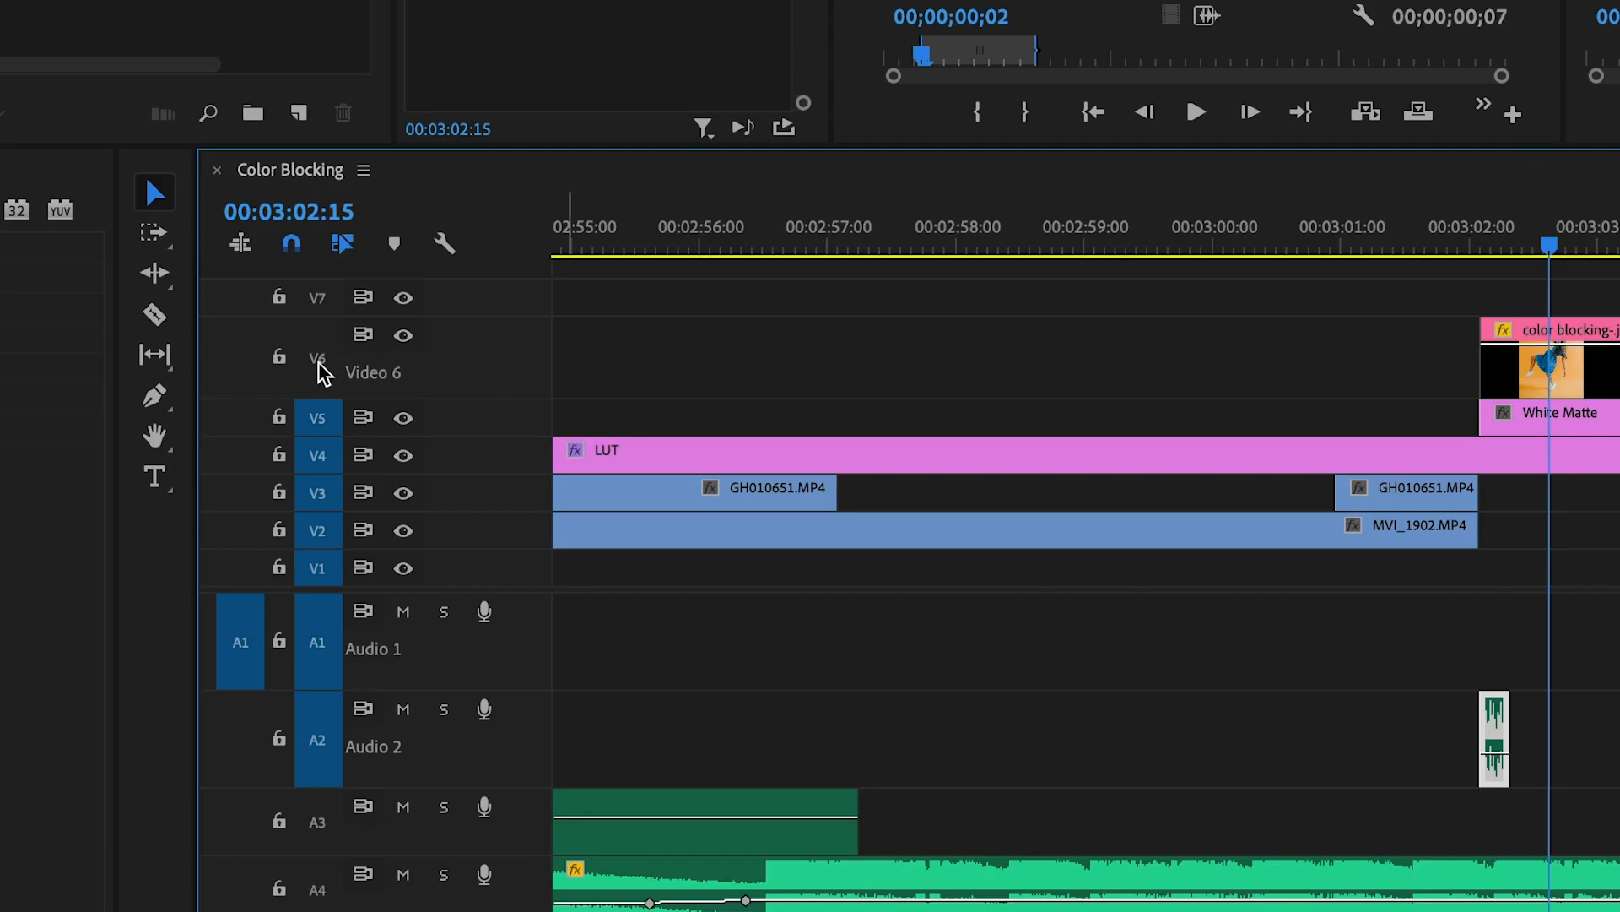
Select the camera shutter clip on track A2 at the color blocking photo's start.
{"action": "left_click", "coordinate": [317, 356]}
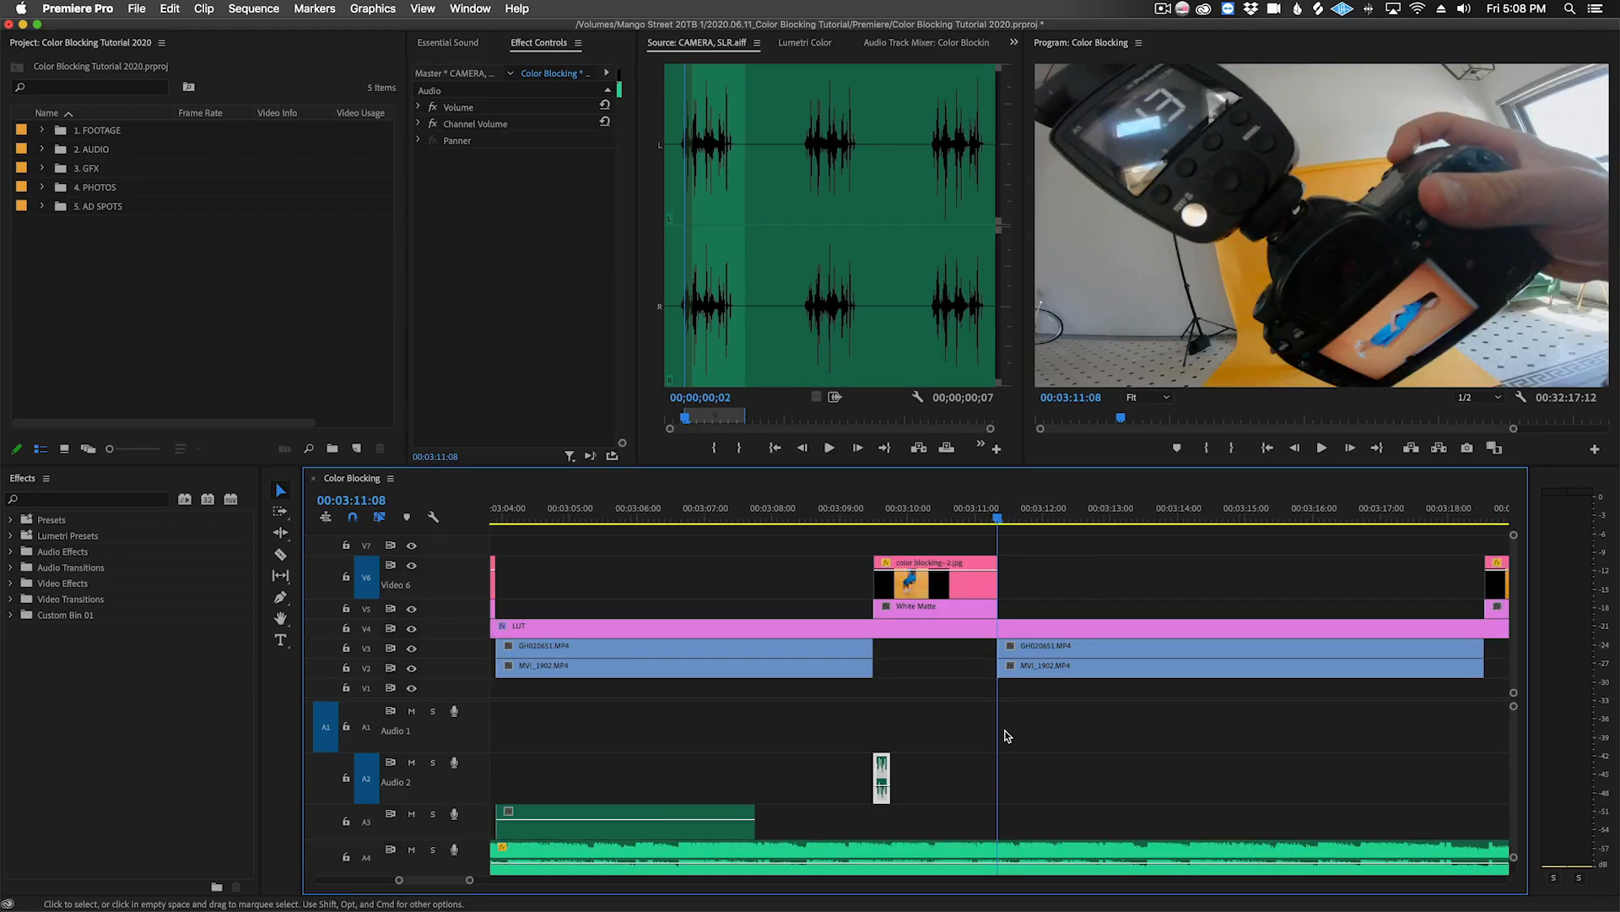
Paste the shutter clip onto A2 at the next two photos' start points.
{"action": "key", "text": "cmd+v"}
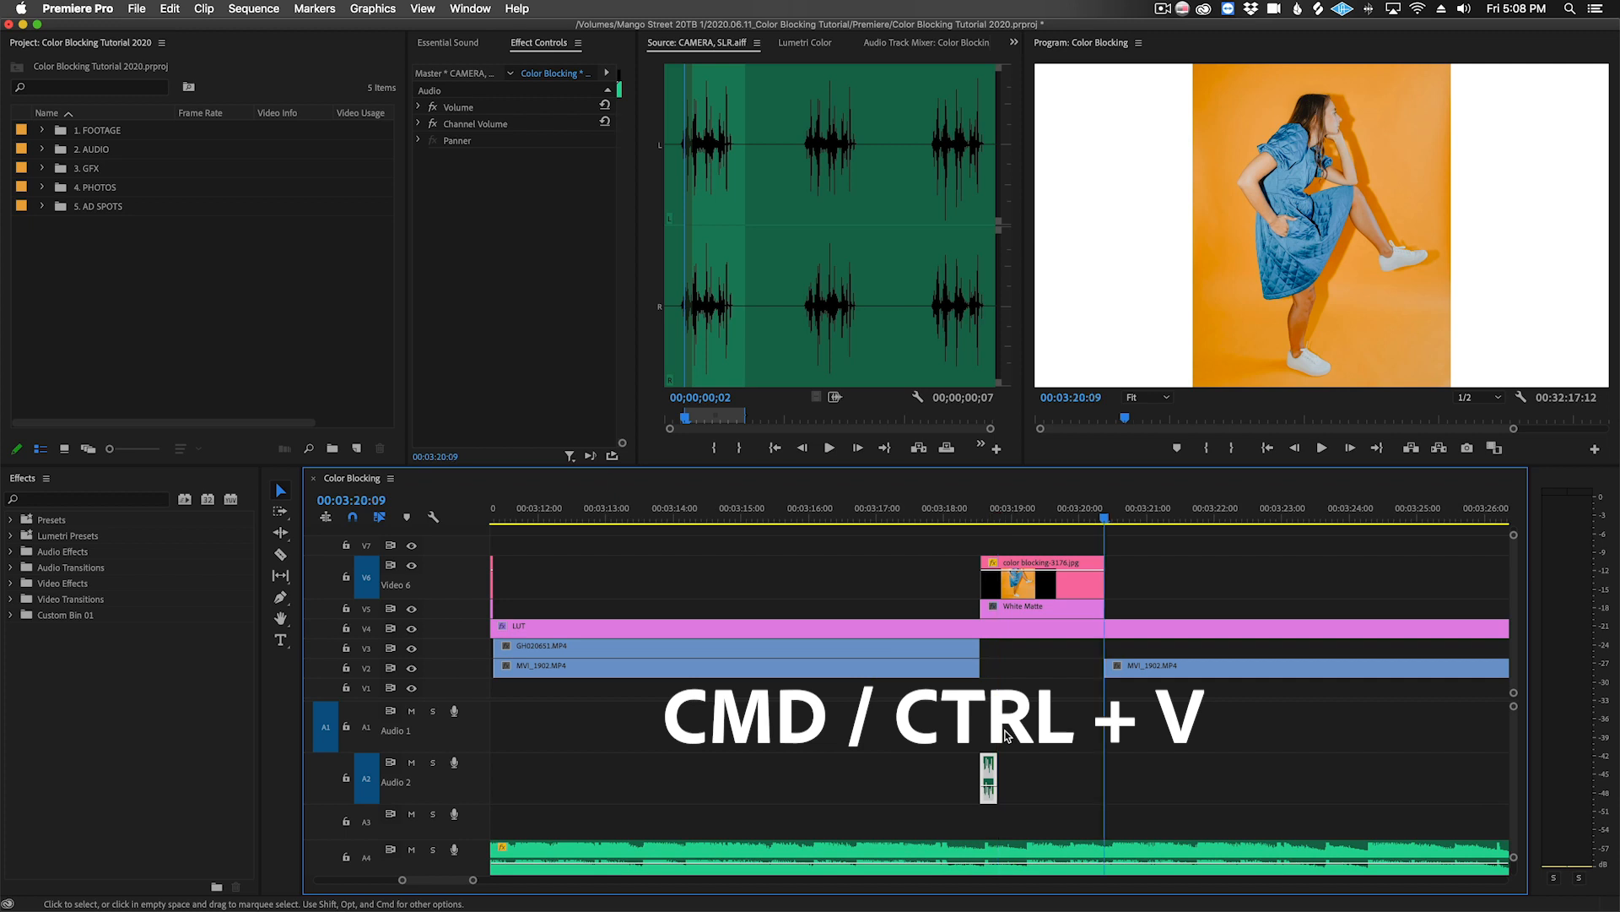
{"action": "key", "text": "cmd+v"}
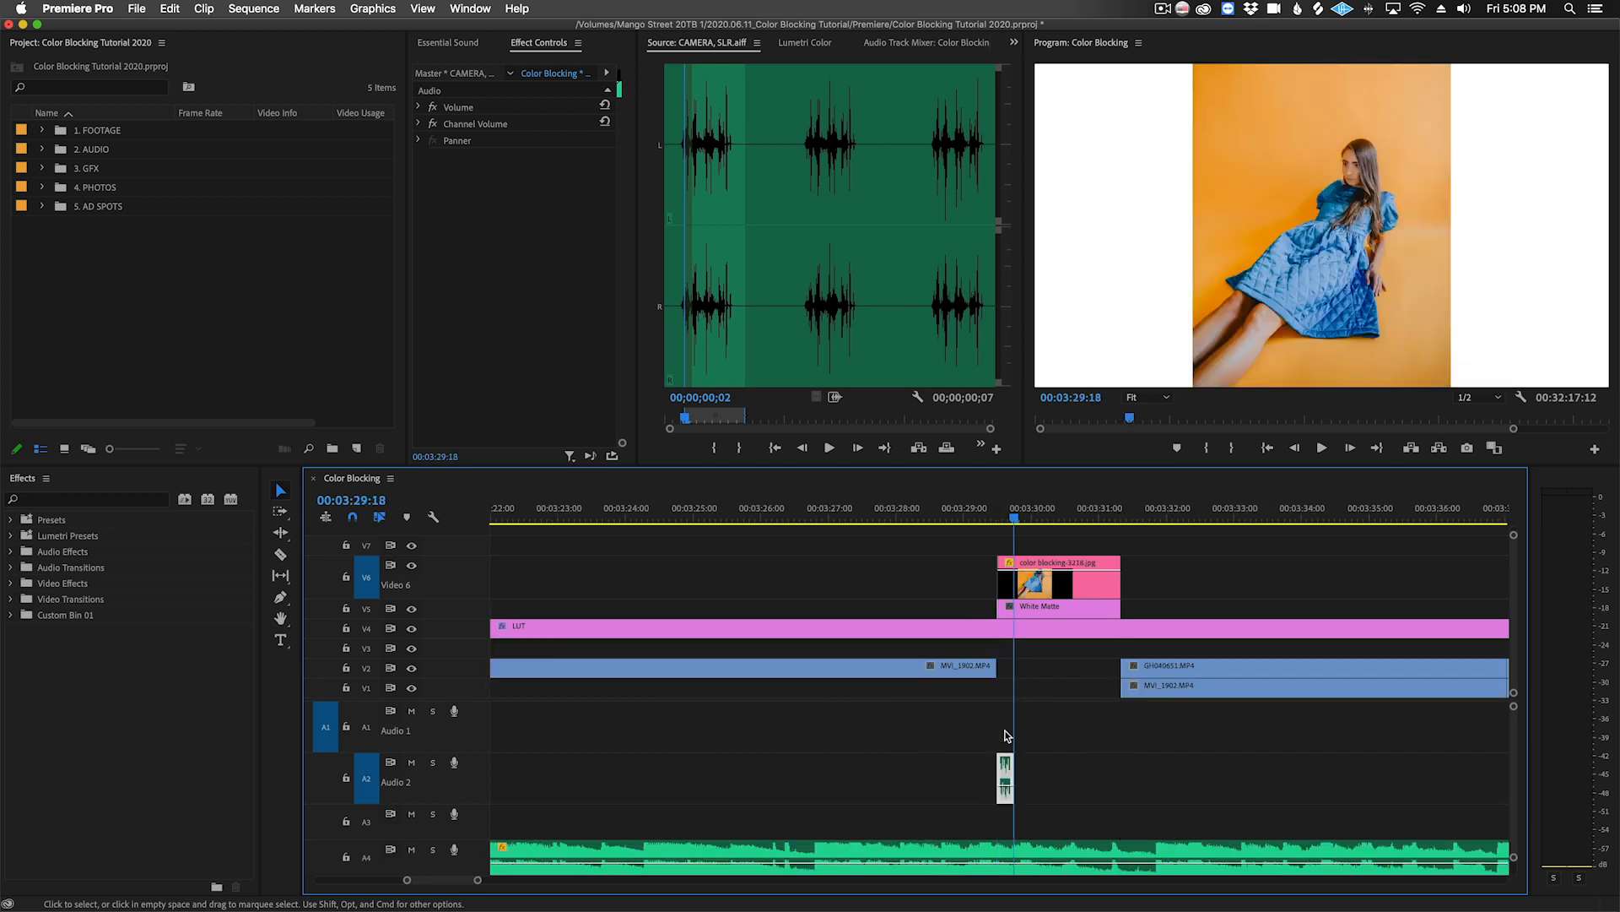